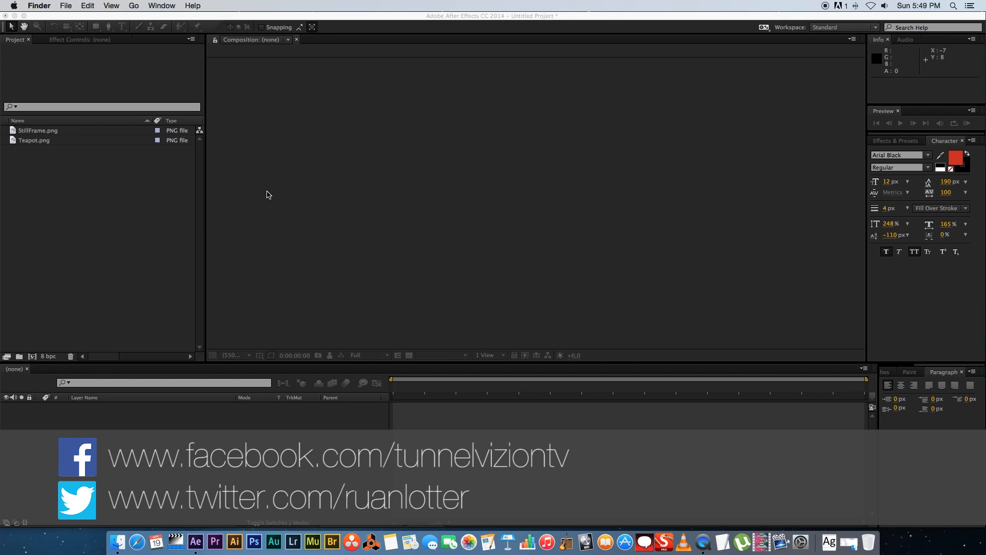
# Preview StillFrame.png and then Teapot.png in the Footage viewer
pyautogui.doubleClick(38, 131)
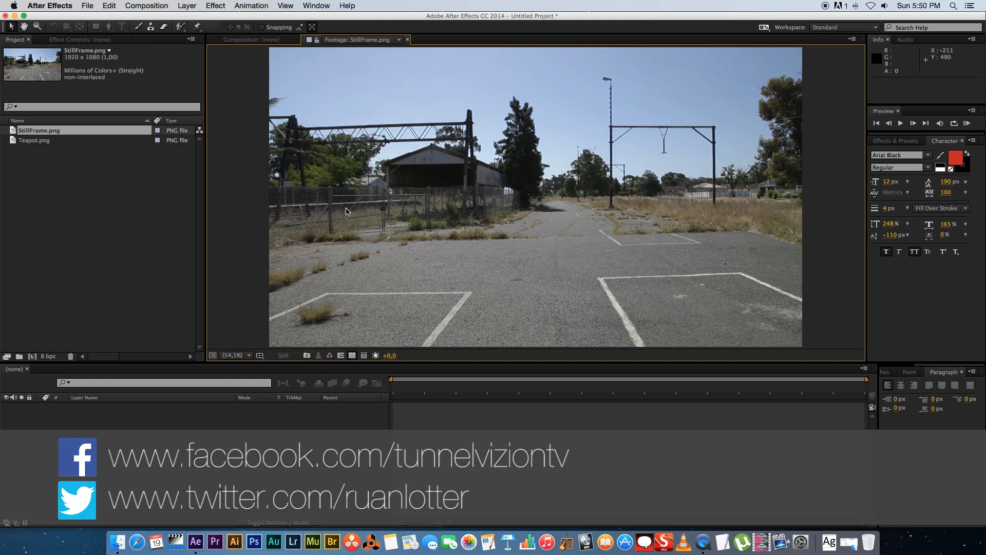
pyautogui.moveTo(407, 189)
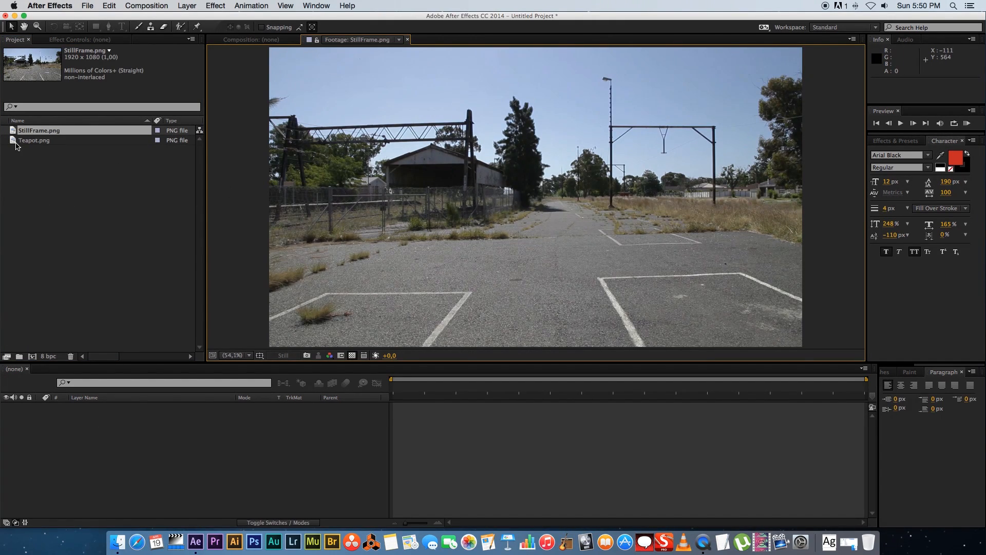
pyautogui.doubleClick(35, 139)
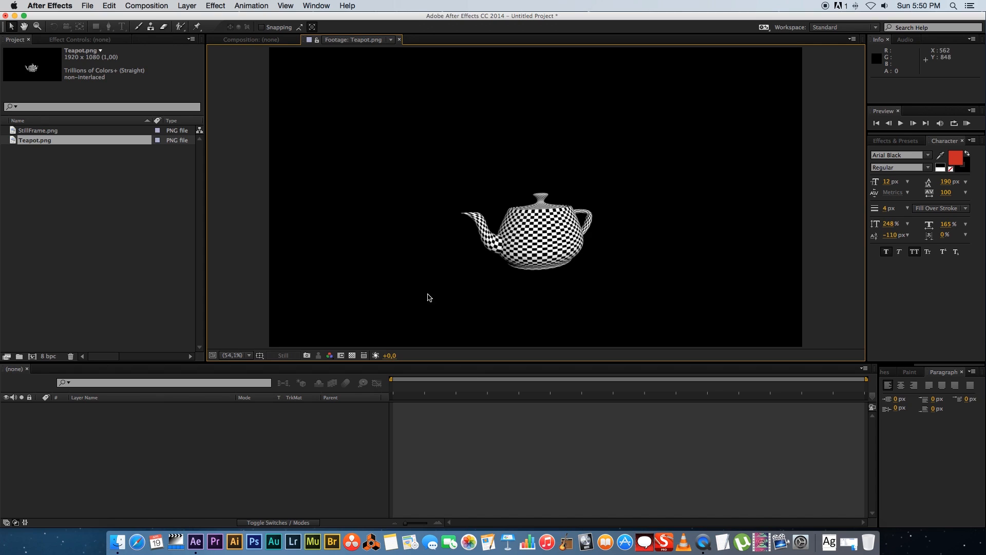
pyautogui.moveTo(343, 199)
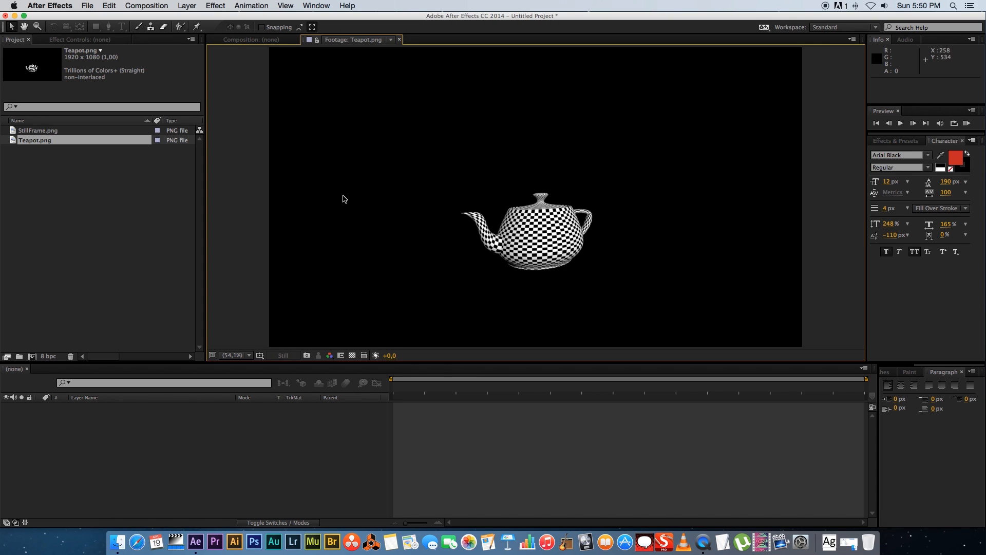
pyautogui.moveTo(400, 45)
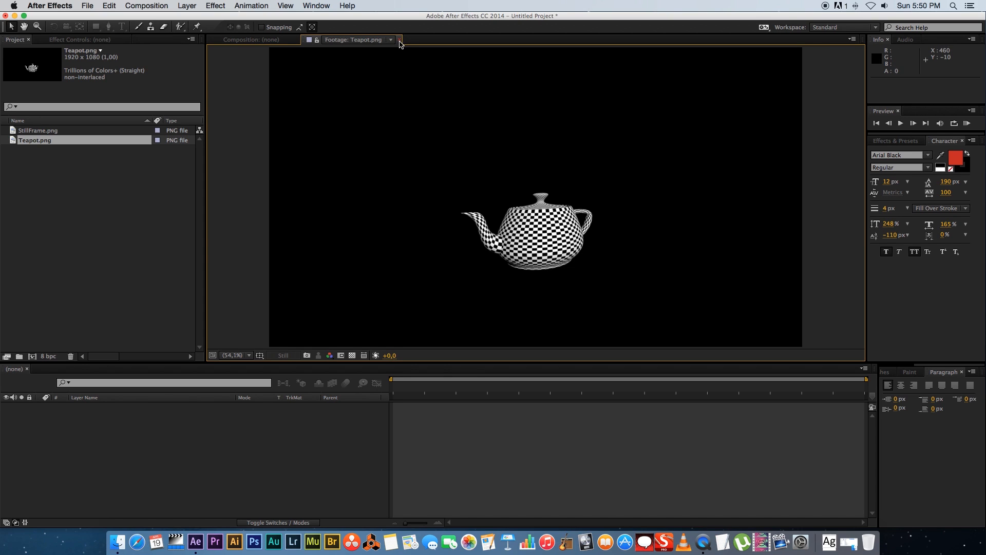
# Create a composition from StillFrame.png and fit the frame in the viewer
pyautogui.click(399, 40)
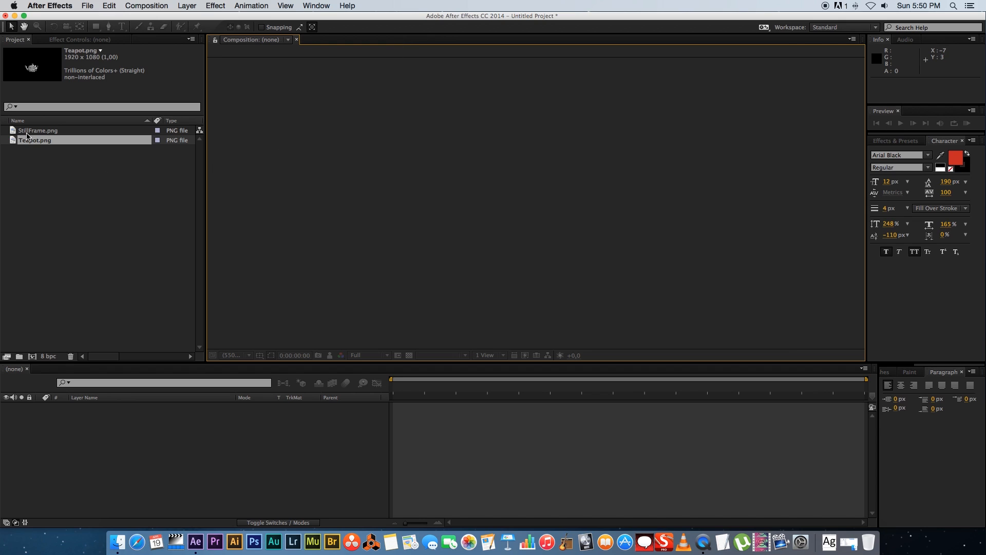
pyautogui.doubleClick(38, 130)
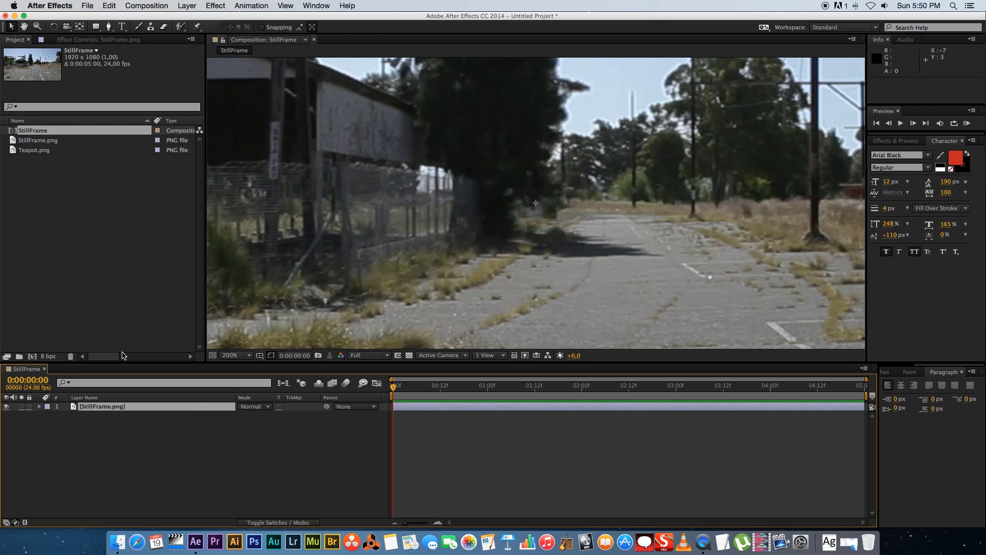
pyautogui.click(236, 355)
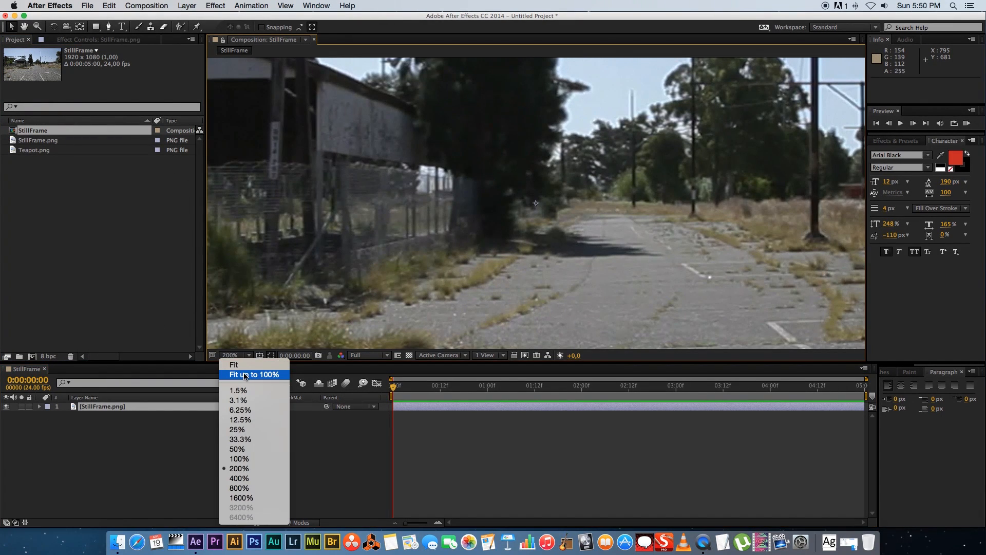
pyautogui.click(234, 365)
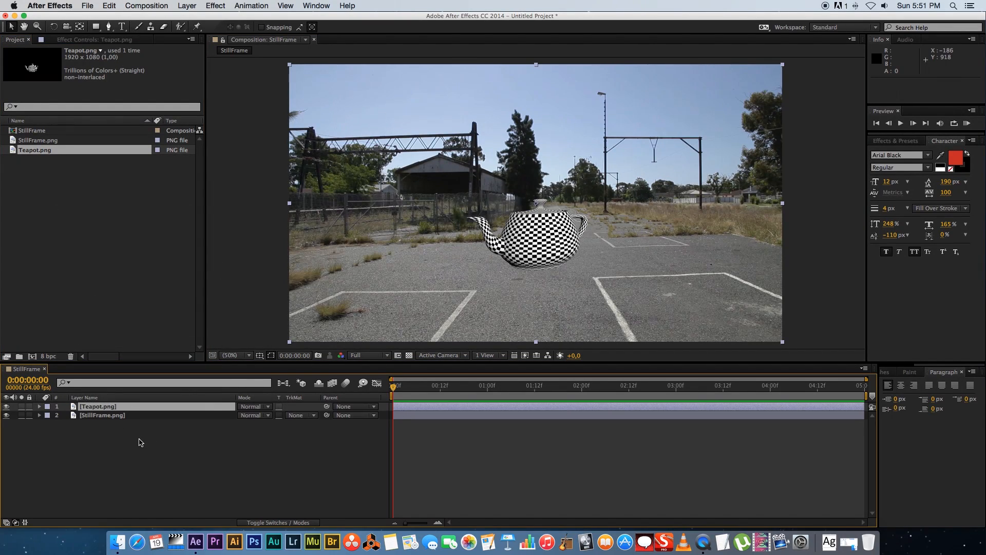
# Place Teapot.png above the StillFrame layer in the timeline
pyautogui.click(96, 406)
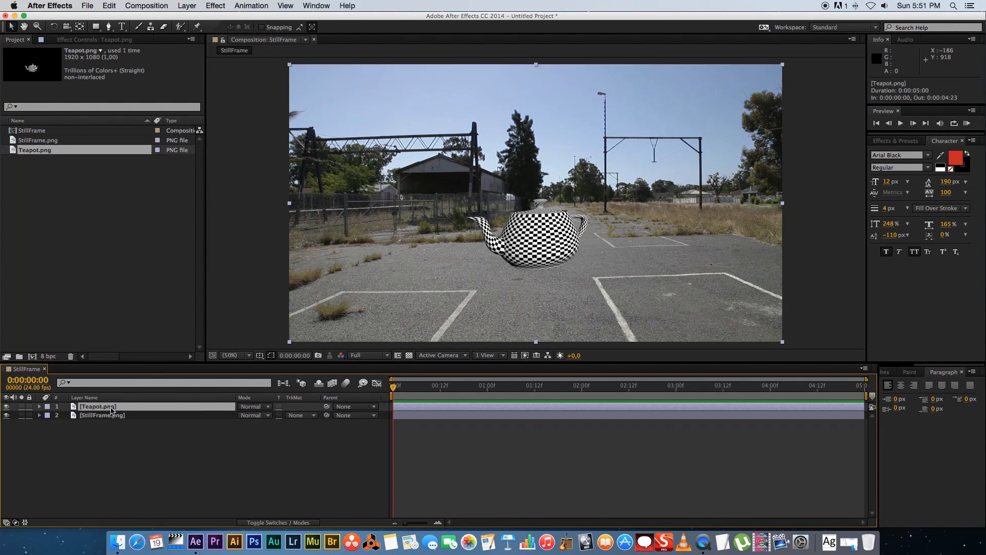
pyautogui.click(102, 414)
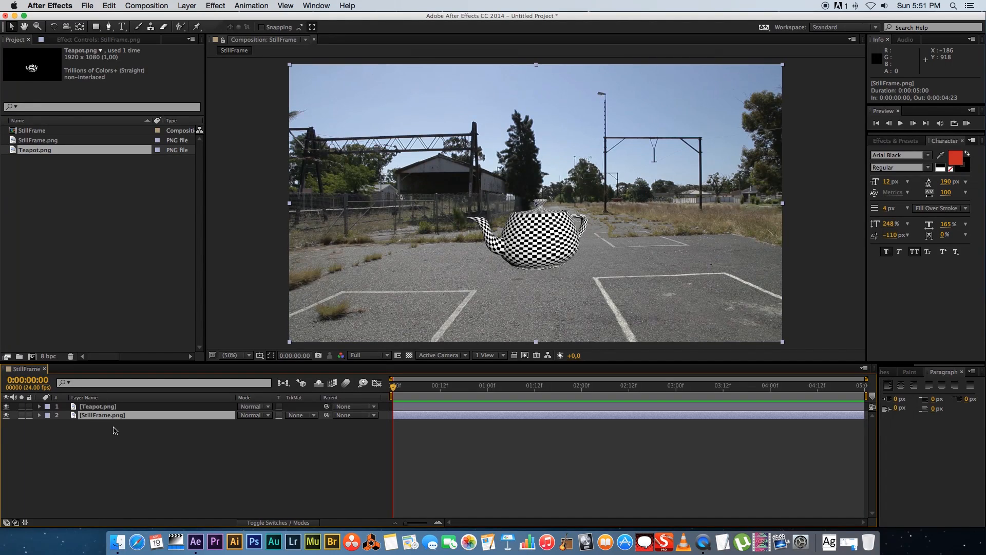
pyautogui.moveTo(97, 437)
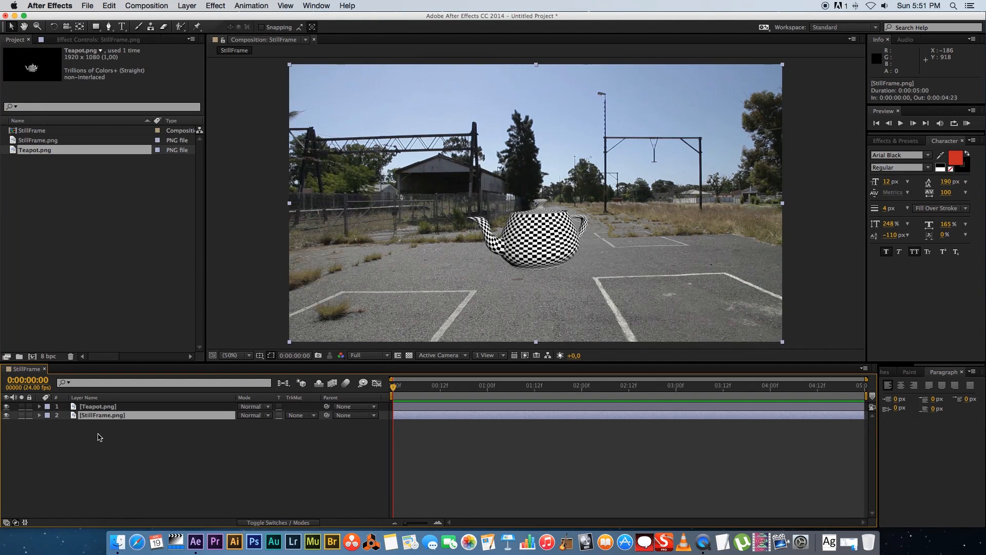
# Rename the StillFrame layer to BG and the Teapot layer to FG
pyautogui.doubleClick(102, 415)
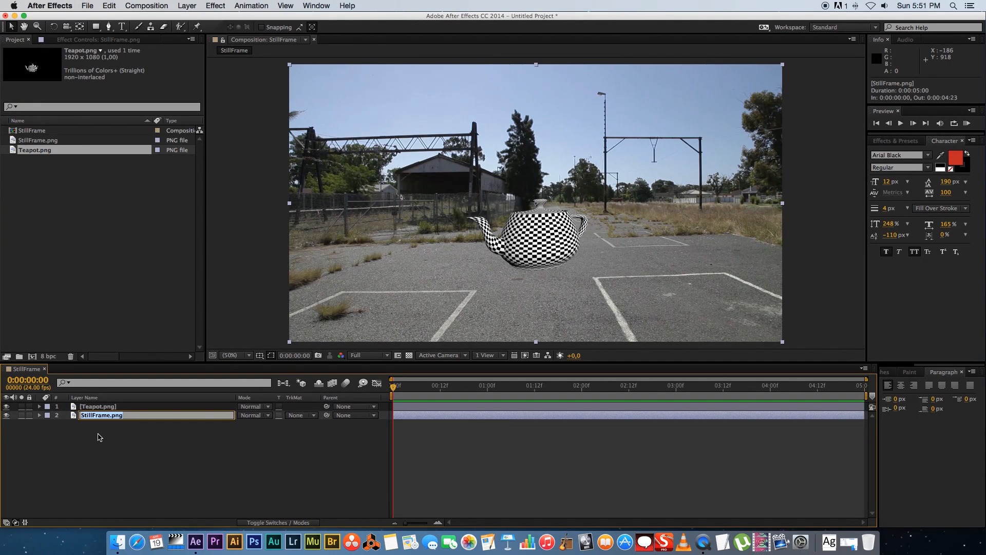
pyautogui.write('BG')
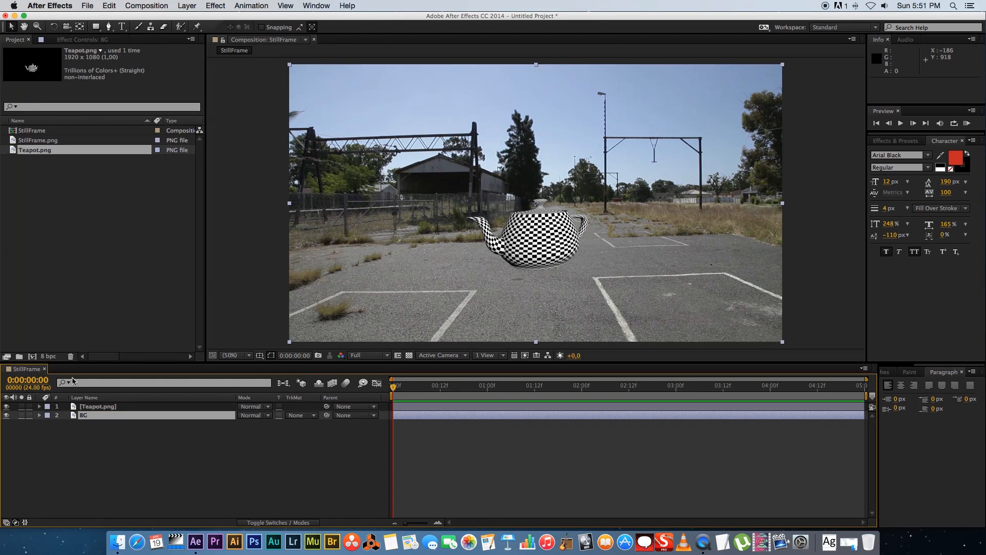
pyautogui.doubleClick(97, 405)
pyautogui.write('FG')
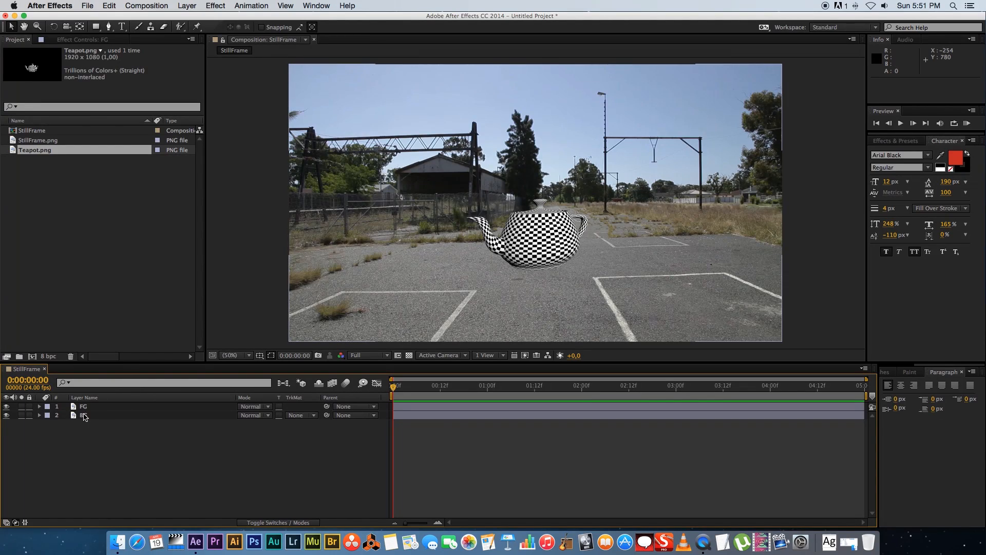
# Duplicate the BG layer to make the Lightwrap copy
pyautogui.click(83, 416)
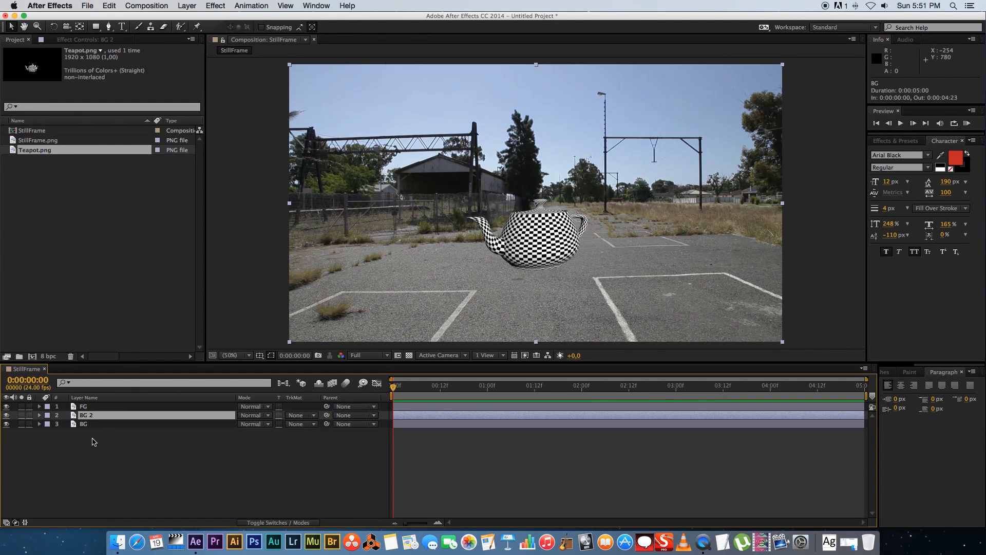
pyautogui.moveTo(90, 425)
pyautogui.write('Lightwrap')
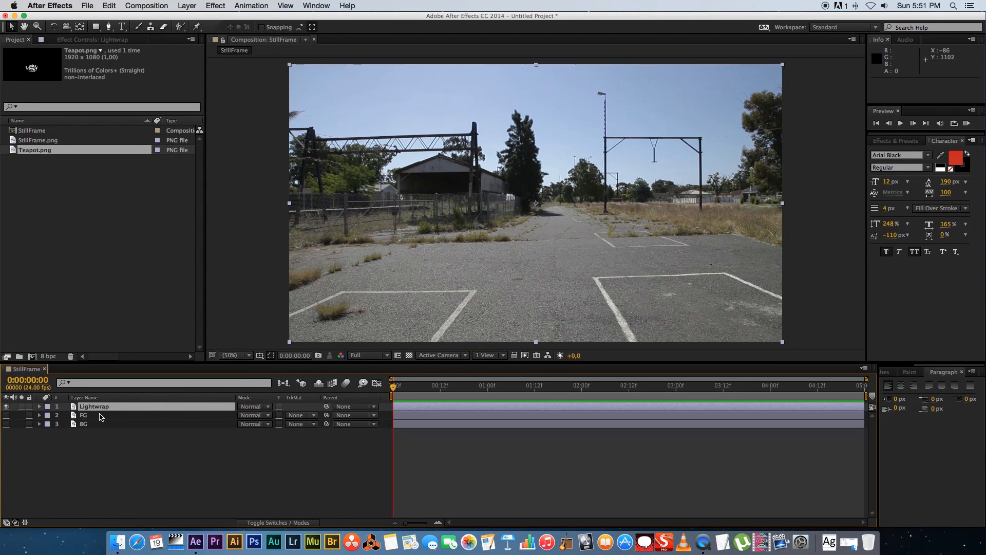
# Add a Set Matte effect to Lightwrap taking its matte from layer 2. FG
pyautogui.rightClick(93, 406)
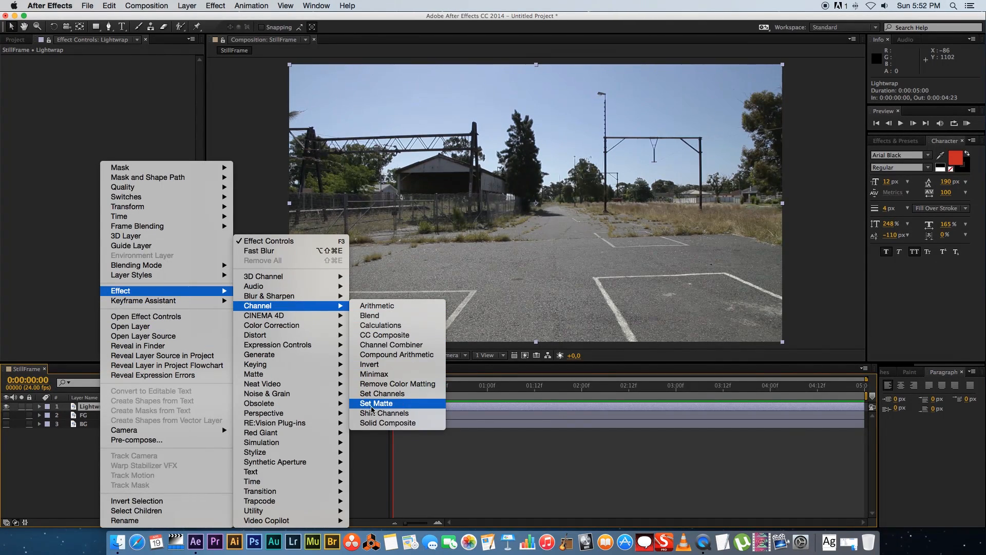
pyautogui.moveTo(390, 415)
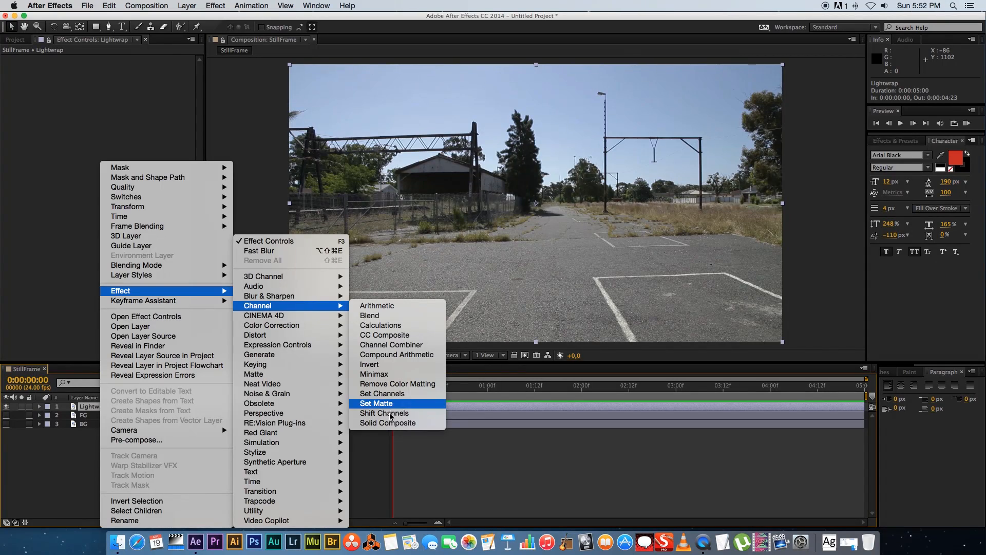
pyautogui.click(376, 403)
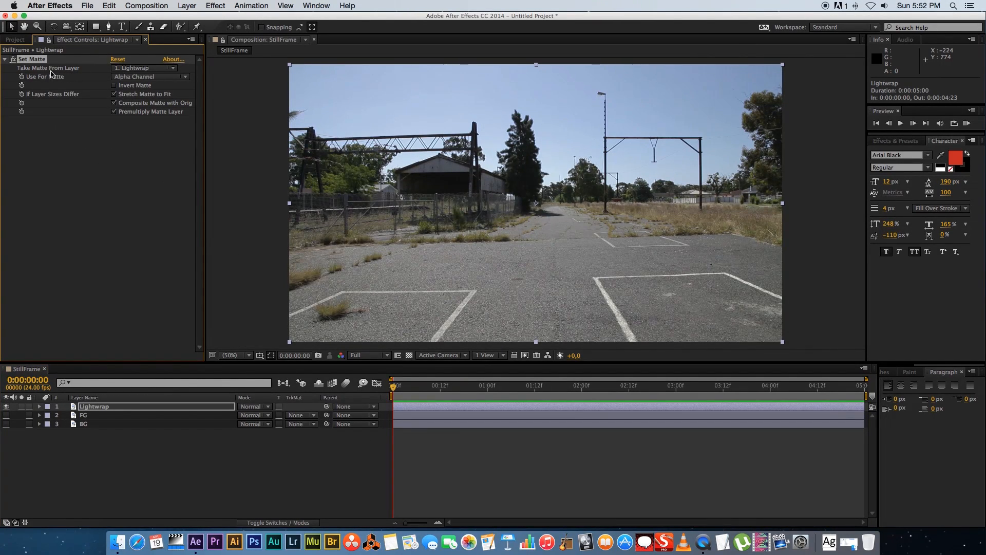
pyautogui.click(143, 68)
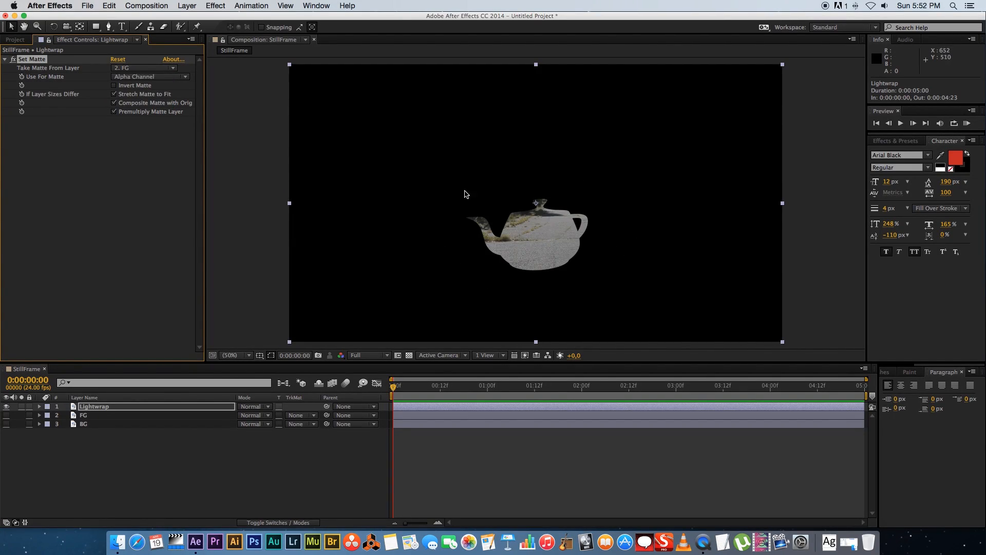
pyautogui.moveTo(498, 276)
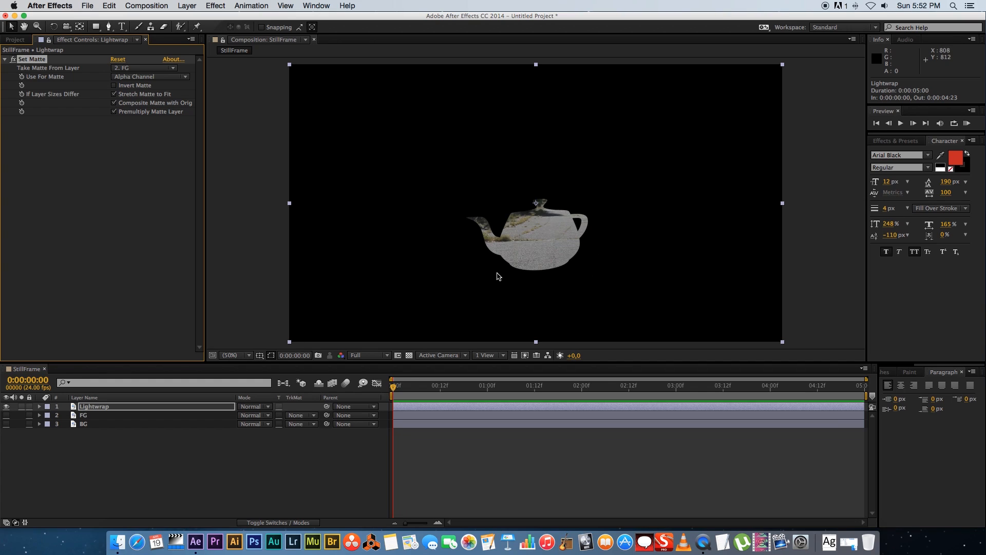
pyautogui.moveTo(540, 248)
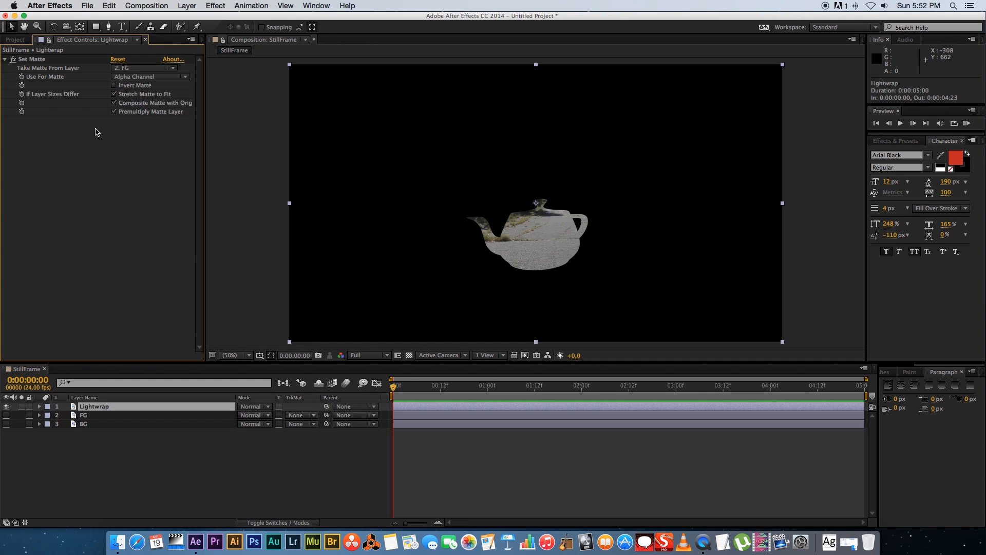
pyautogui.moveTo(93, 173)
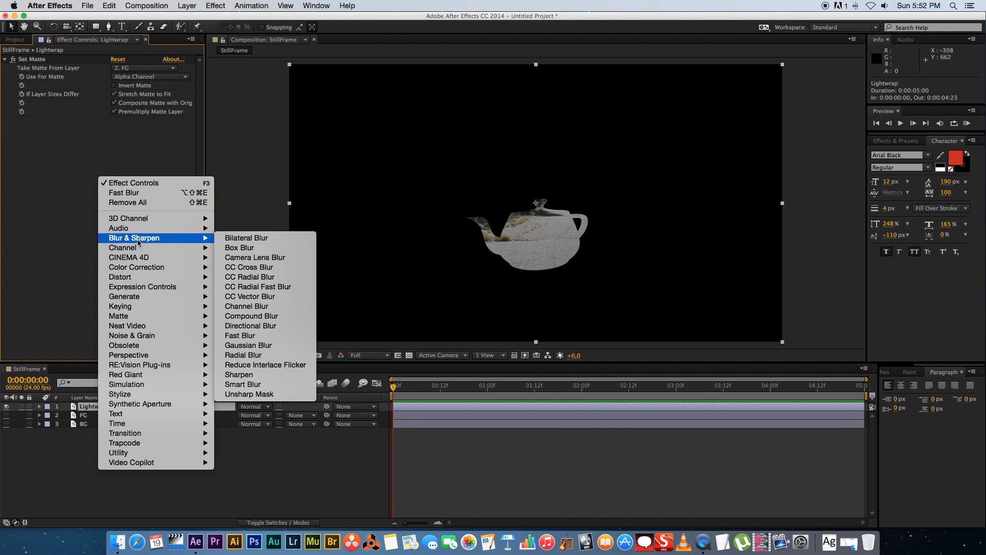
pyautogui.moveTo(240, 335)
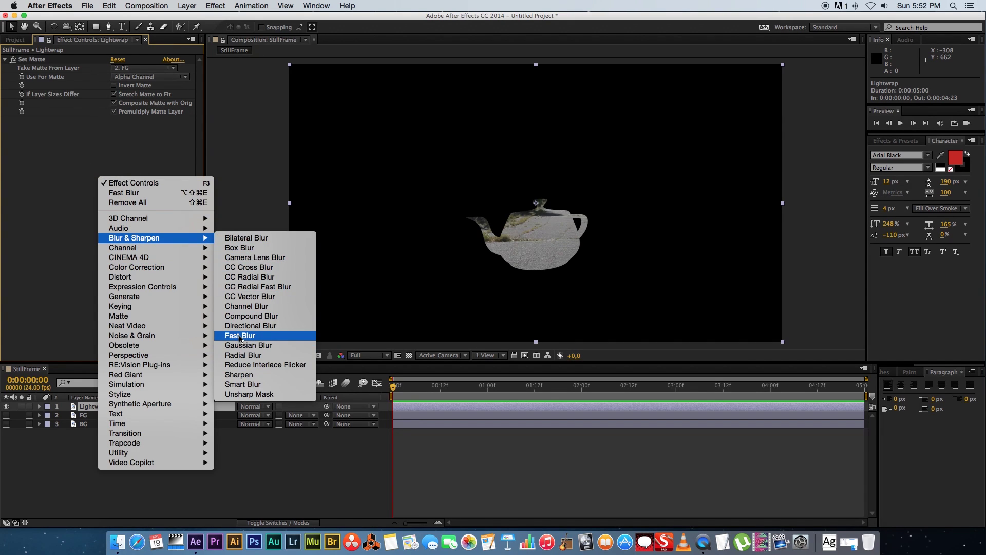
# Add a Fast Blur to Lightwrap with Blurriness 10
pyautogui.click(240, 335)
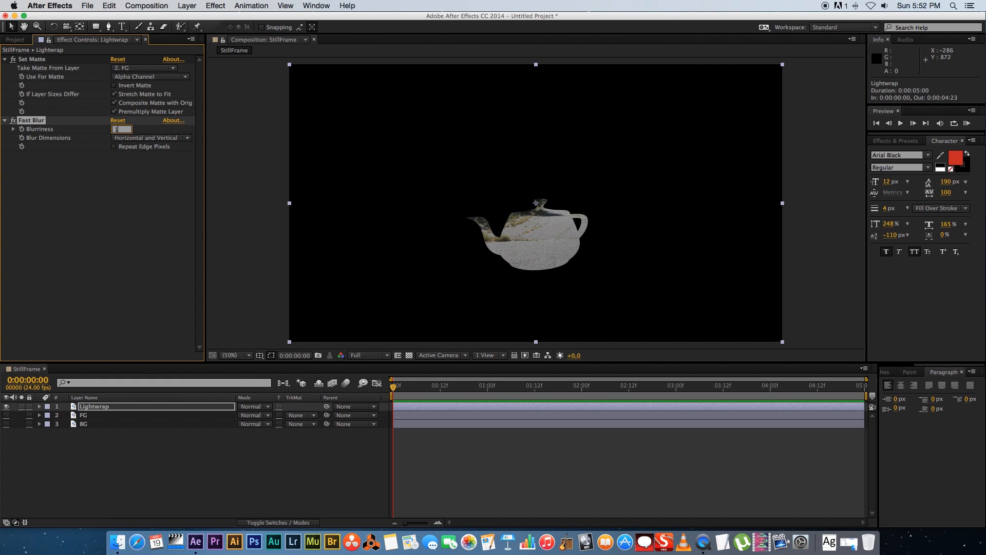
pyautogui.write('10,0')
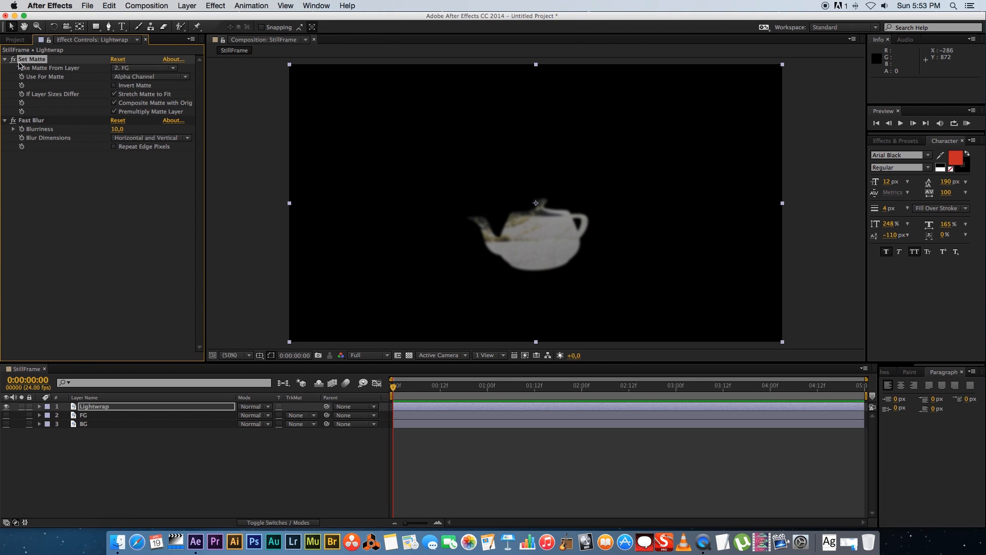
pyautogui.moveTo(38, 68)
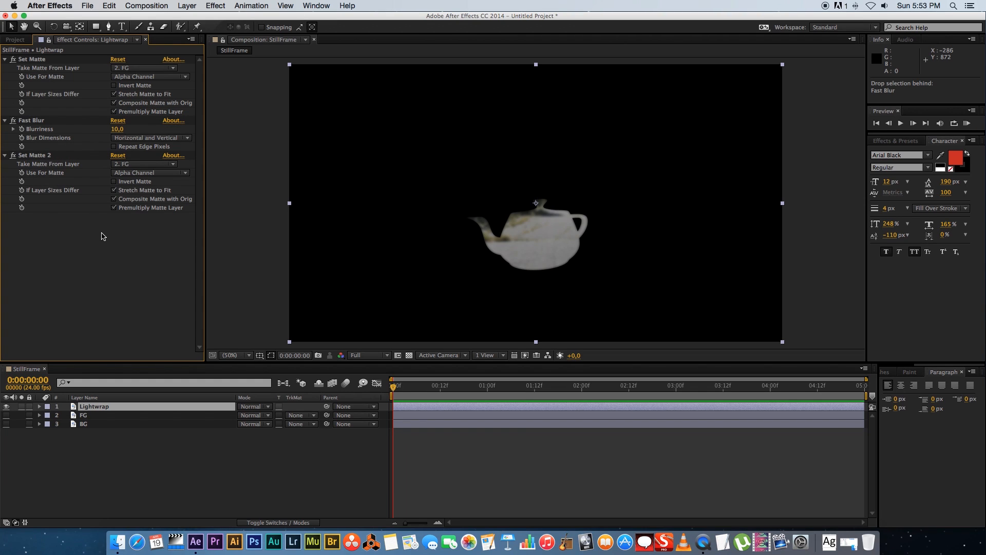
pyautogui.moveTo(125, 96)
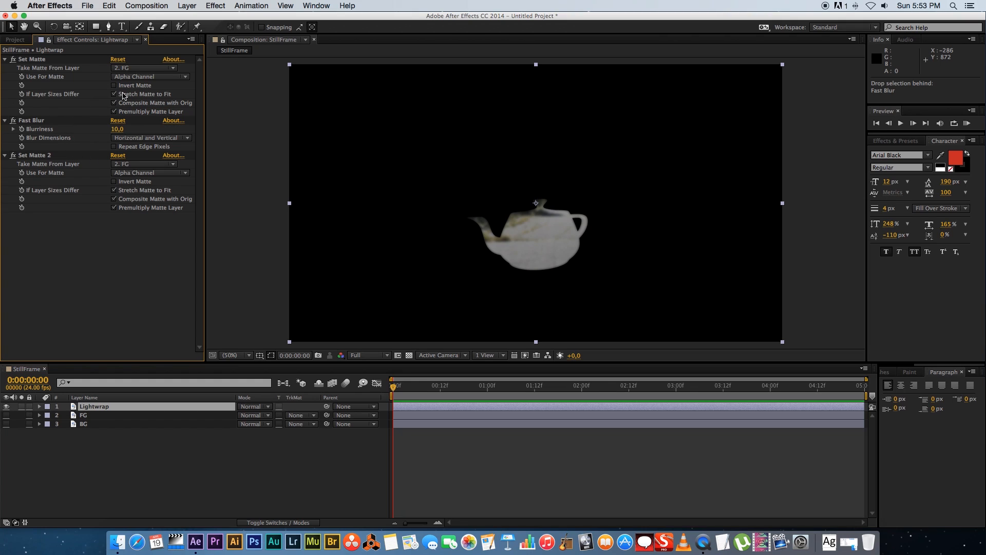
# Enable Invert Matte on the first Set Matte, leaving a thin teapot outline
pyautogui.click(114, 94)
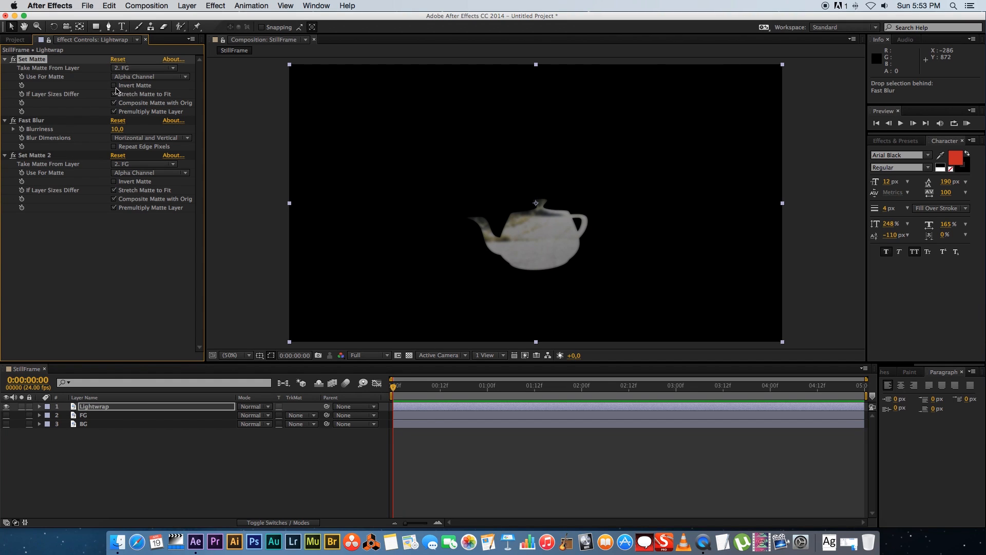
pyautogui.click(115, 85)
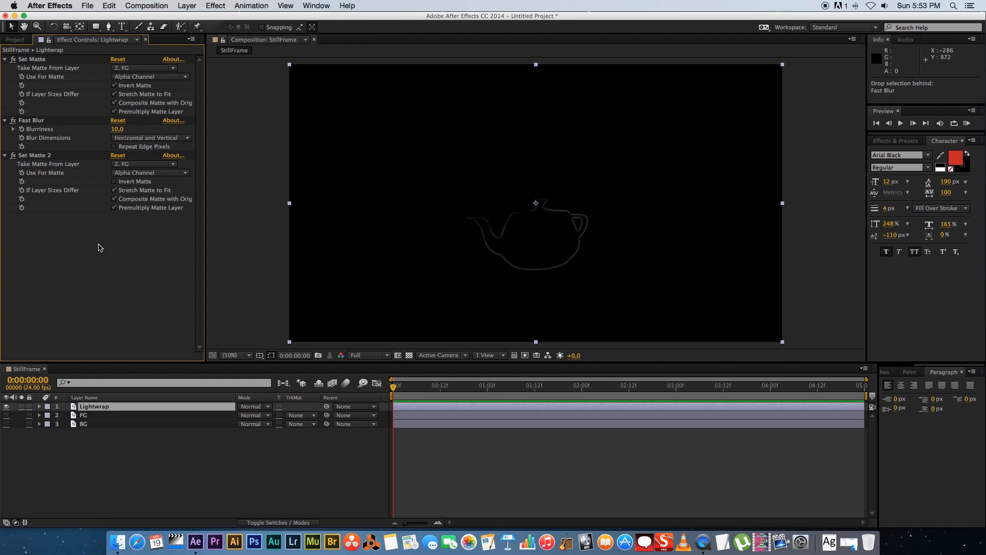
pyautogui.moveTo(107, 265)
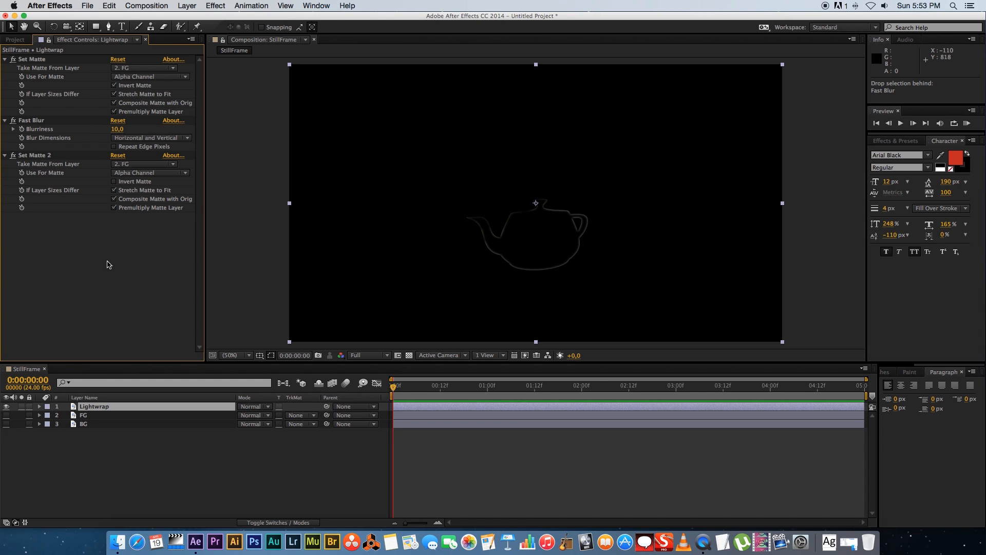
# Set the viewer magnification to 100%
pyautogui.click(236, 355)
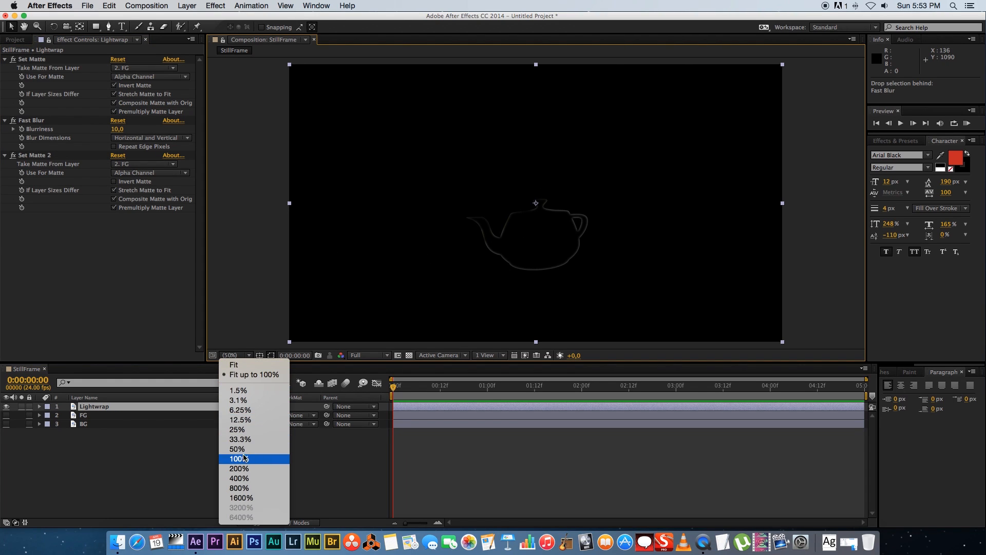
pyautogui.click(238, 458)
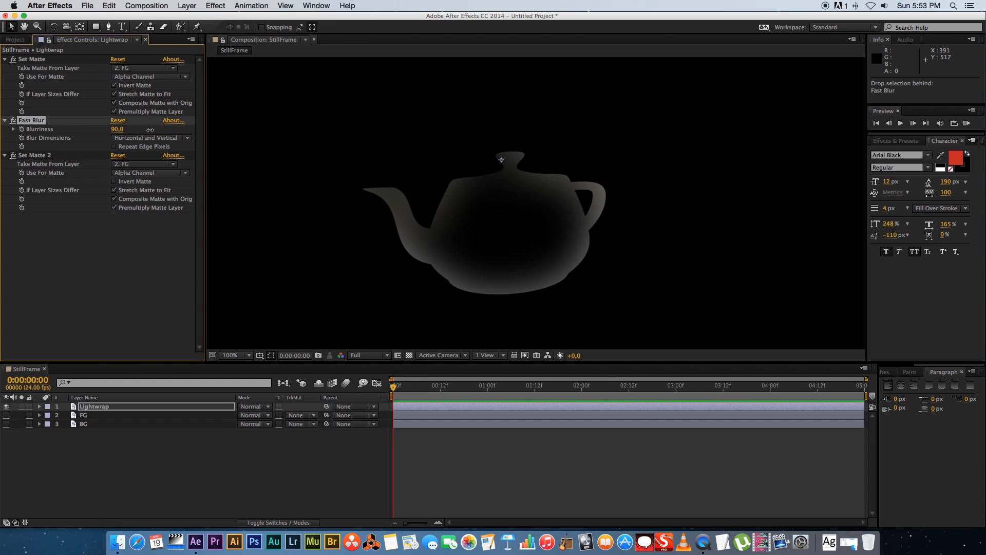
# Scrub the Fast Blur Blurriness through 45, 62 and 28, settling at 25
pyautogui.moveTo(133, 129); pyautogui.dragTo(117, 129)
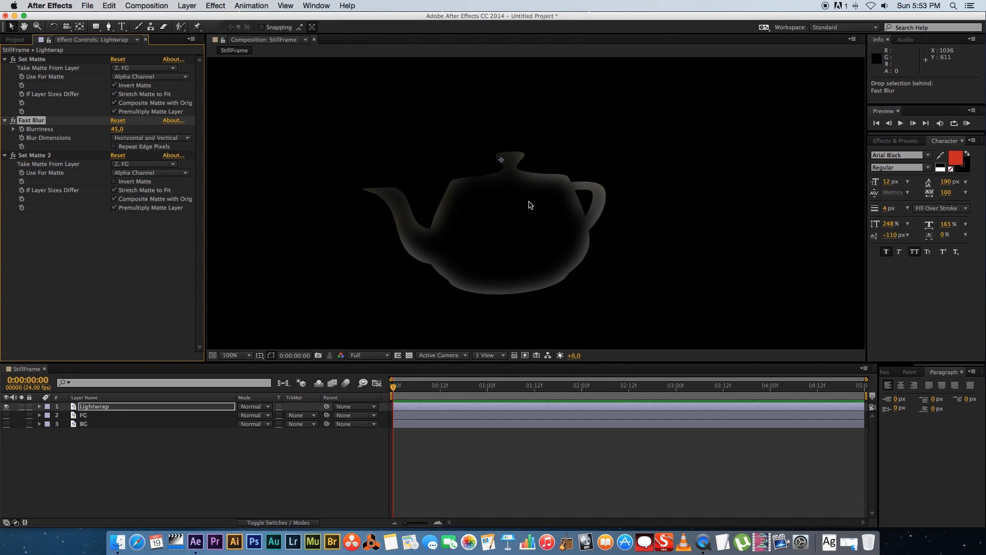
pyautogui.moveTo(117, 130); pyautogui.dragTo(127, 129)
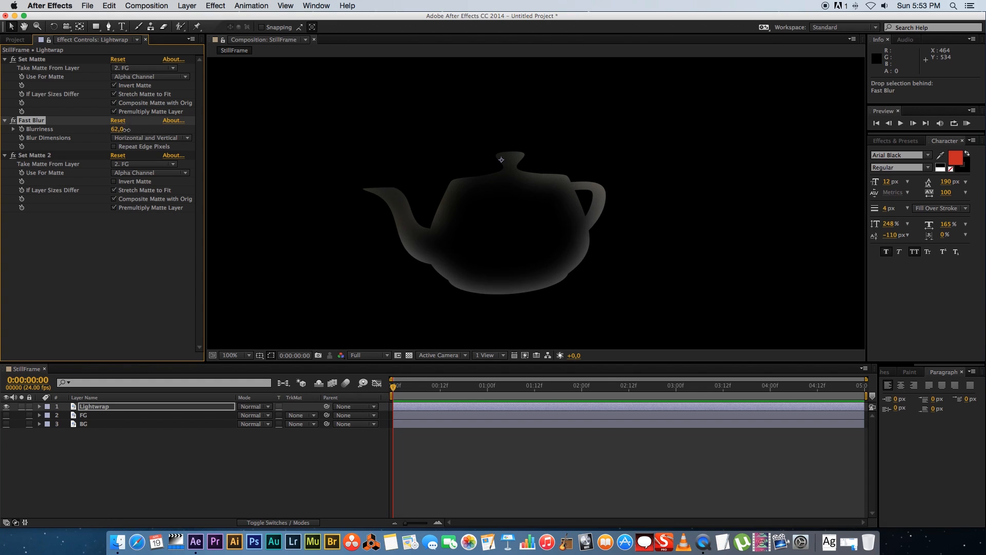
pyautogui.moveTo(119, 129); pyautogui.dragTo(115, 129)
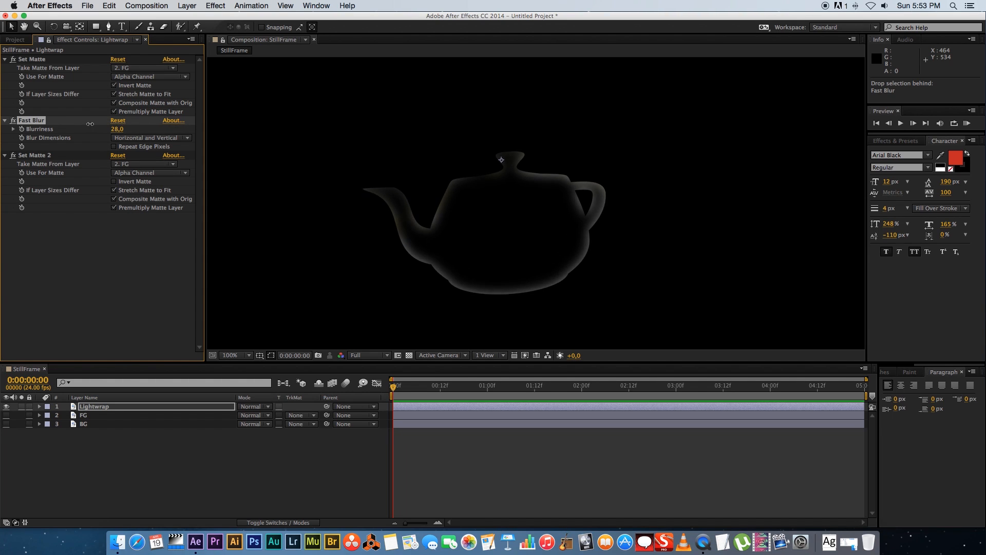
pyautogui.moveTo(117, 130); pyautogui.dragTo(113, 129)
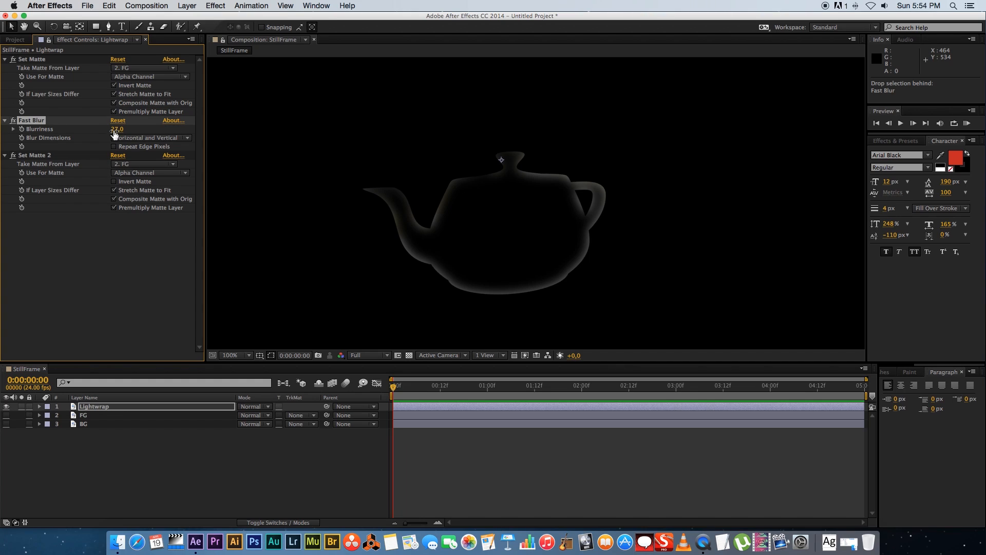
pyautogui.moveTo(117, 130); pyautogui.dragTo(115, 130)
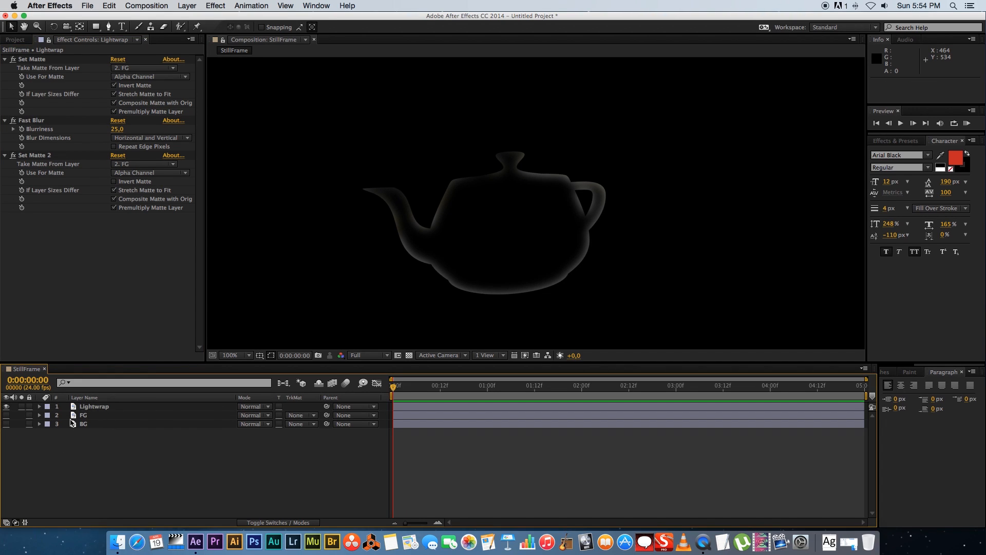
# Show the FG and BG layers, toggling Lightwrap off and on to compare the composite
pyautogui.click(6, 415)
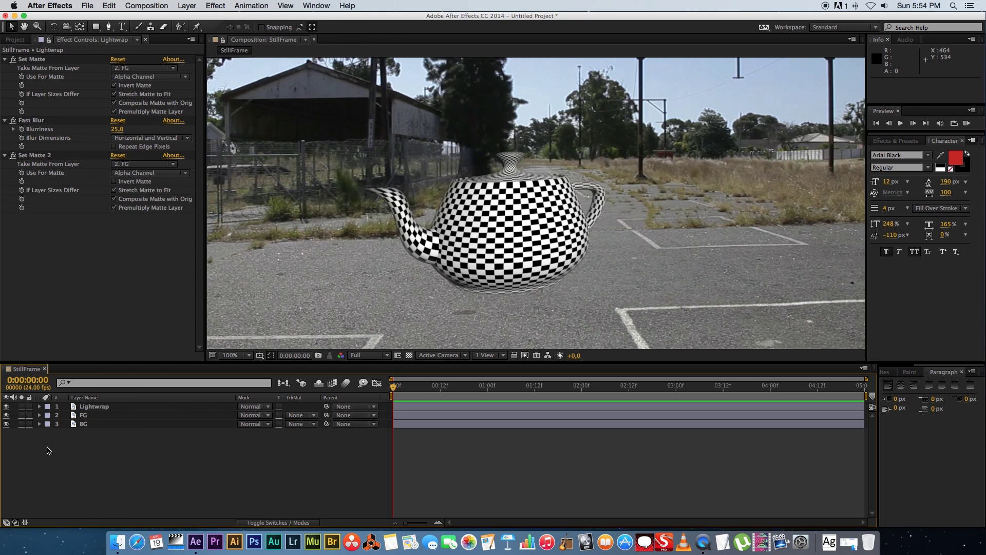
pyautogui.click(94, 406)
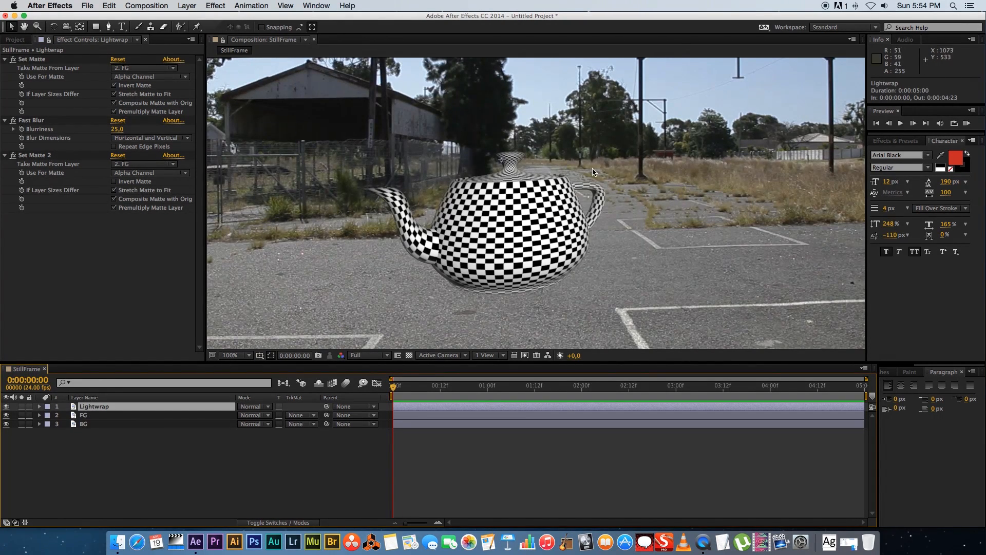
pyautogui.click(7, 406)
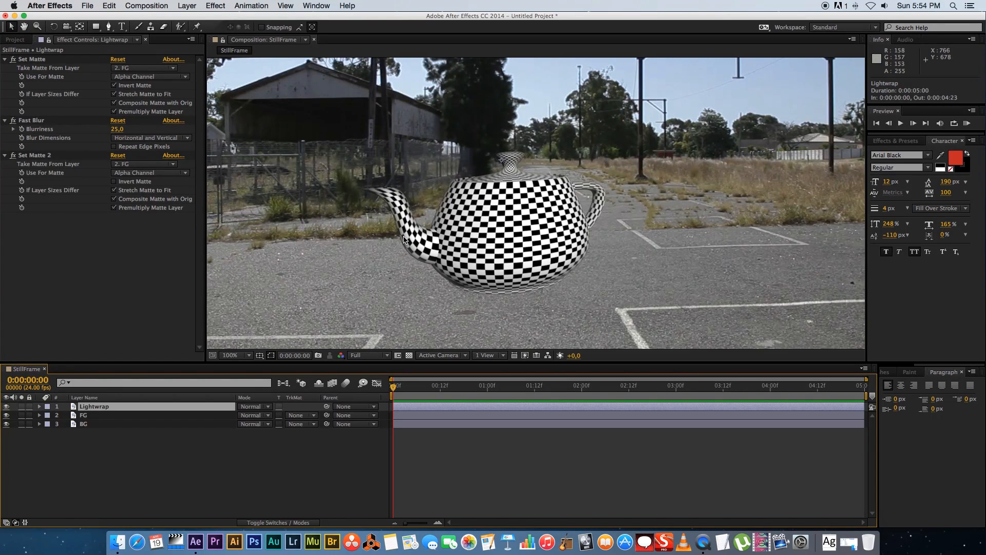
pyautogui.moveTo(403, 211)
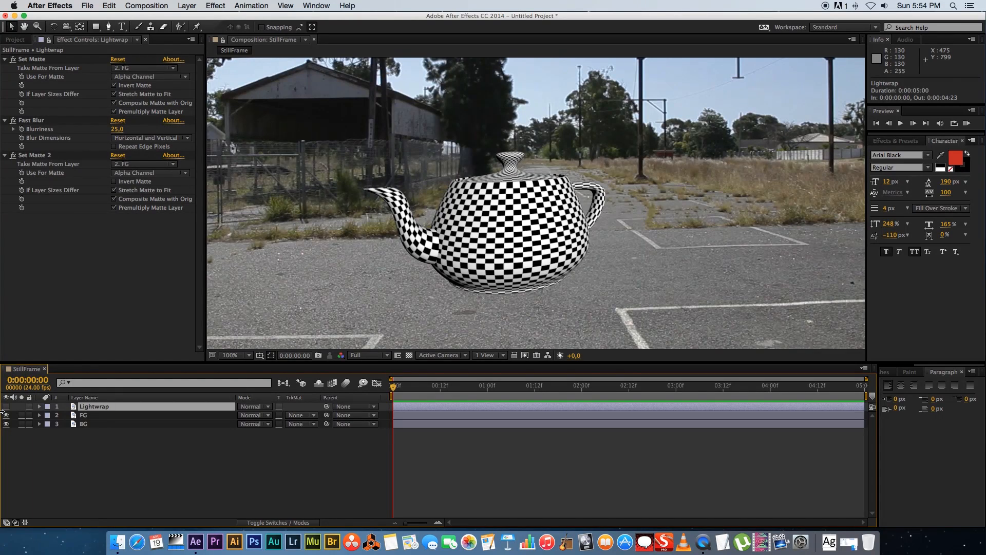
pyautogui.click(7, 406)
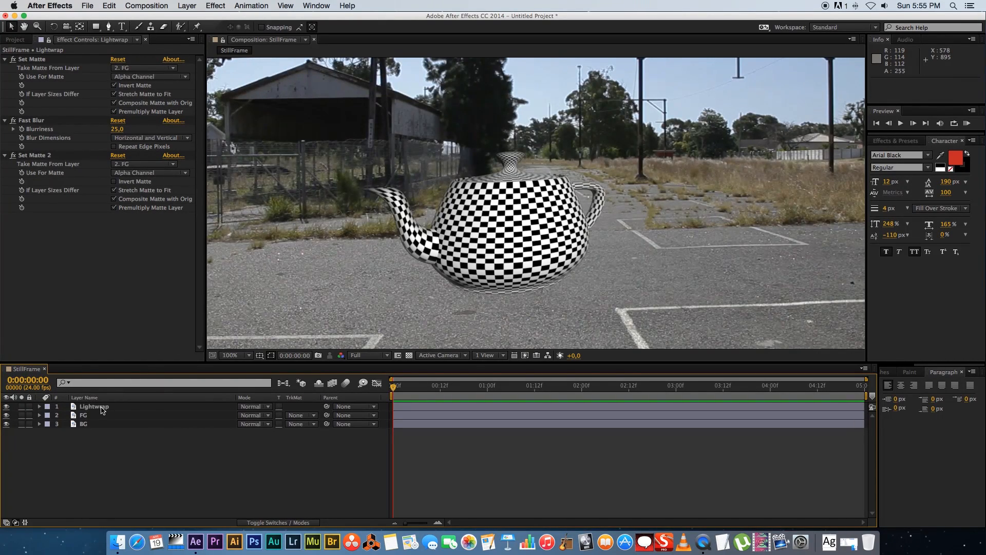
# Set the Lightwrap layer's blending mode to Screen
pyautogui.click(94, 406)
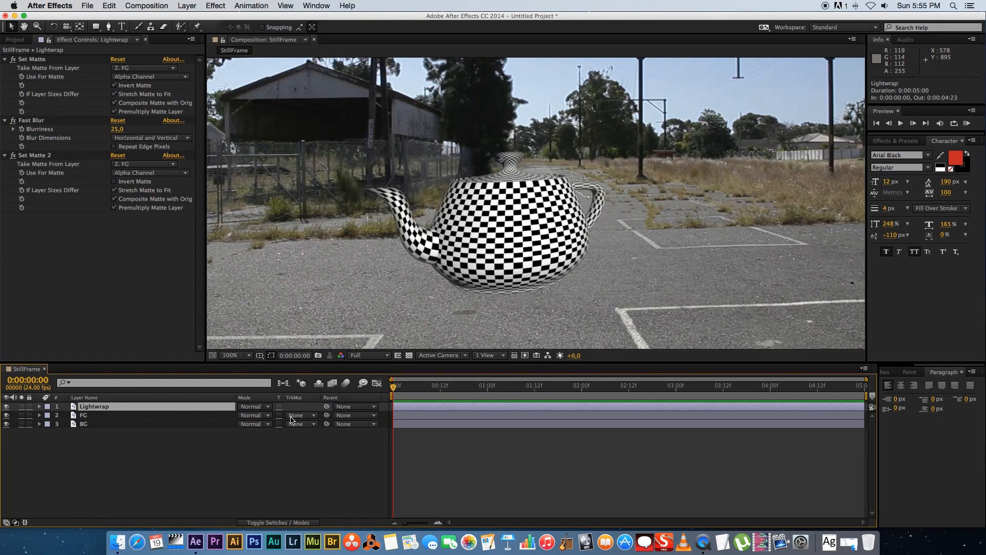
pyautogui.click(255, 414)
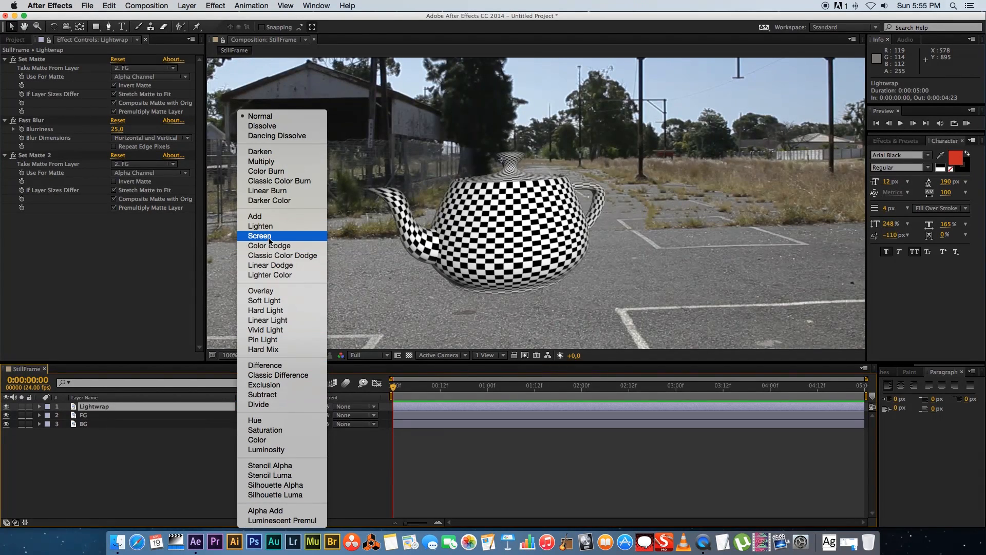
pyautogui.click(259, 236)
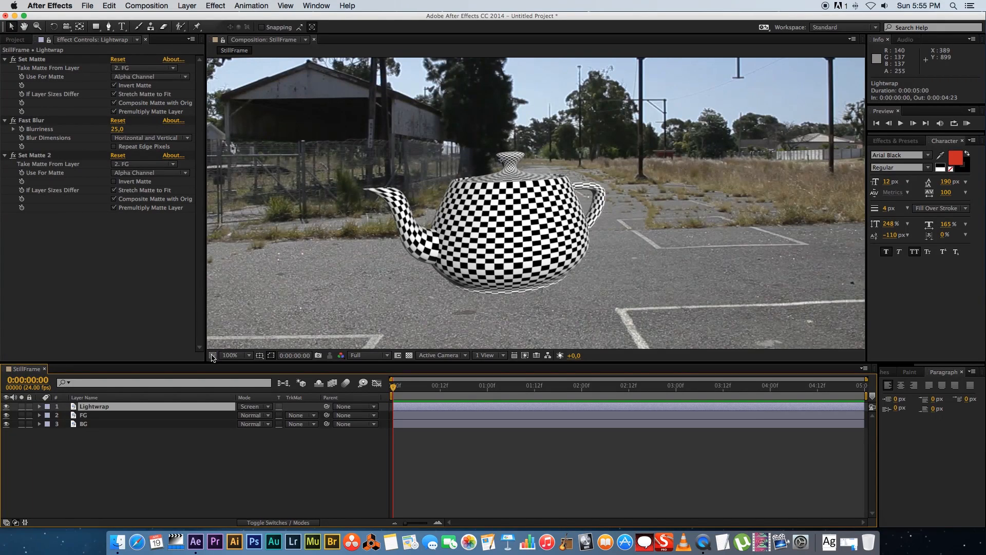
pyautogui.click(40, 406)
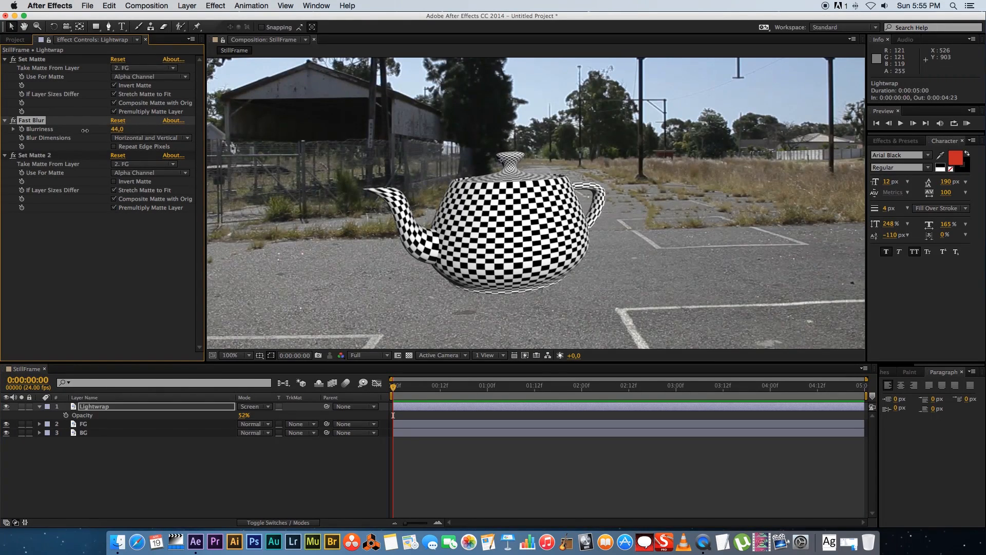
# Lower the Lightwrap glow's Fast Blur blurriness to 21 at 52% Screen opacity
pyautogui.moveTo(116, 130); pyautogui.dragTo(100, 130)
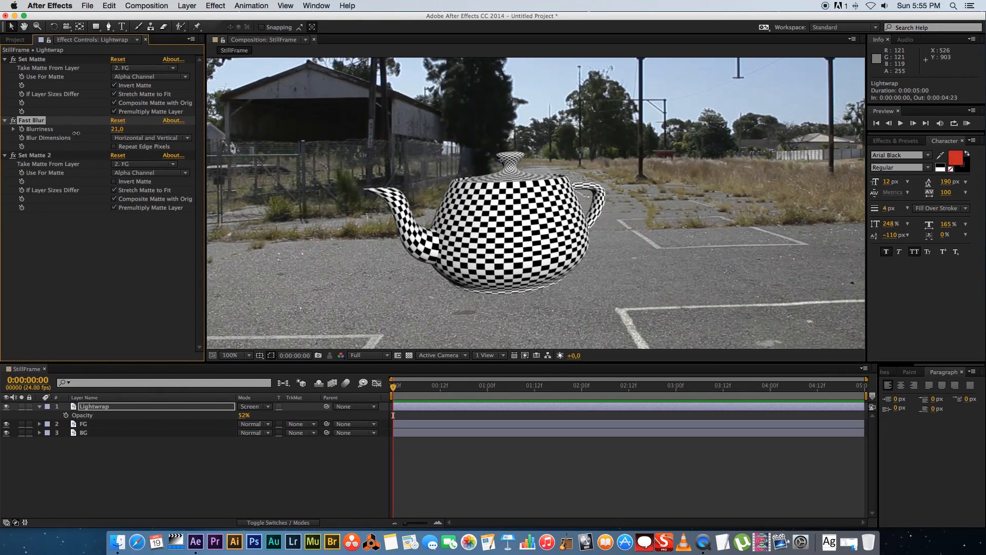